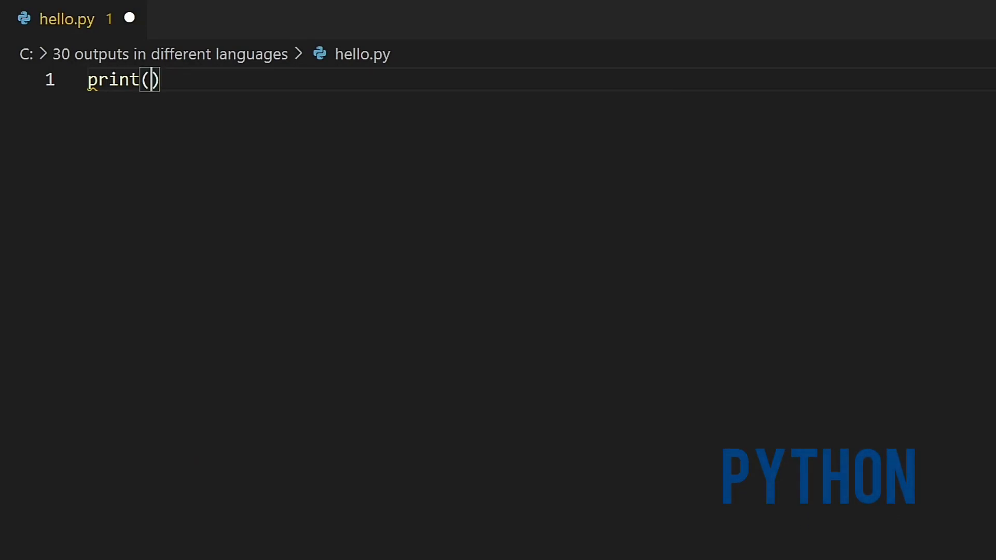
Write print("Hello World") in hello.py and run it so the terminal shows Hello World.
{"action": "type", "text": "\"He\""}
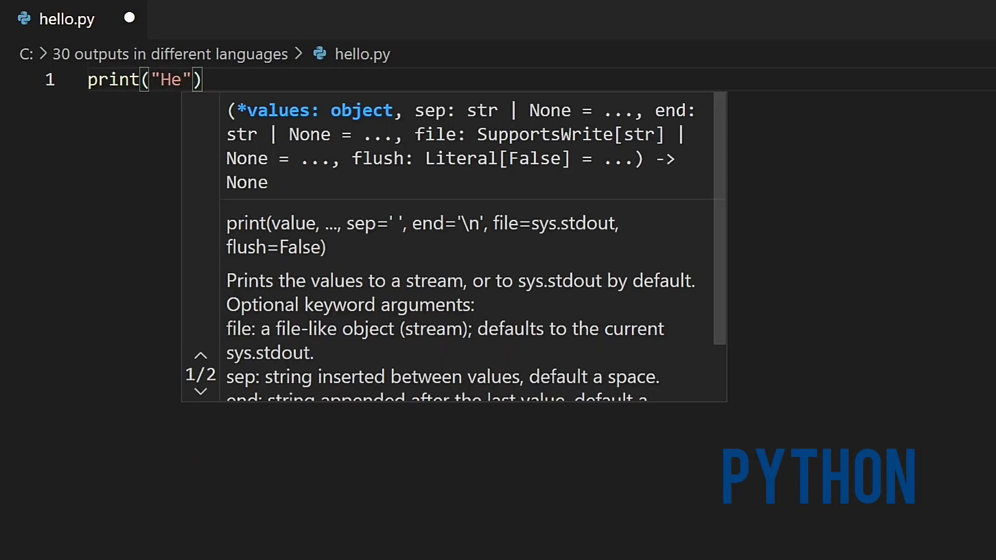
{"action": "type", "text": "llo Wor"}
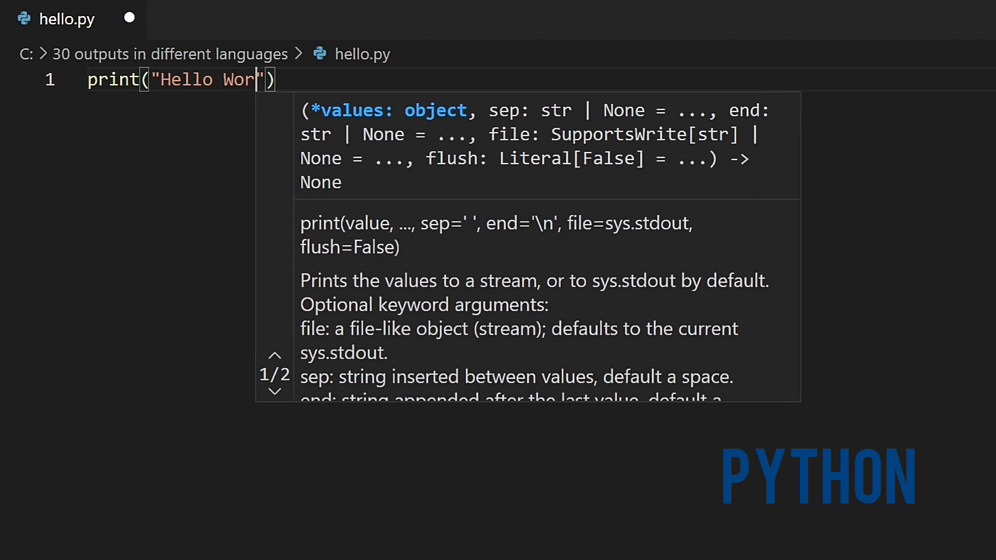
{"action": "type", "text": "ld"}
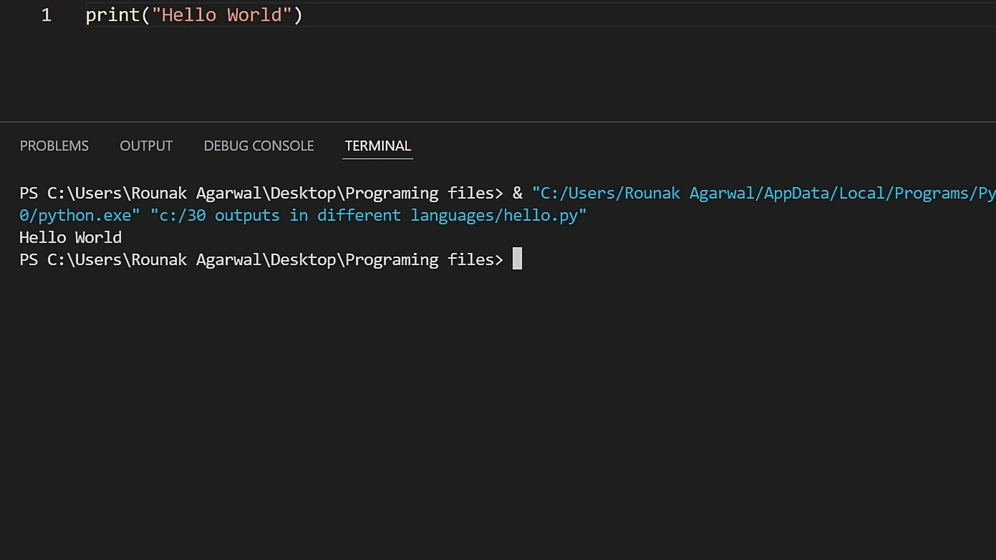
{"action": "double_click", "coordinate": [44, 238]}
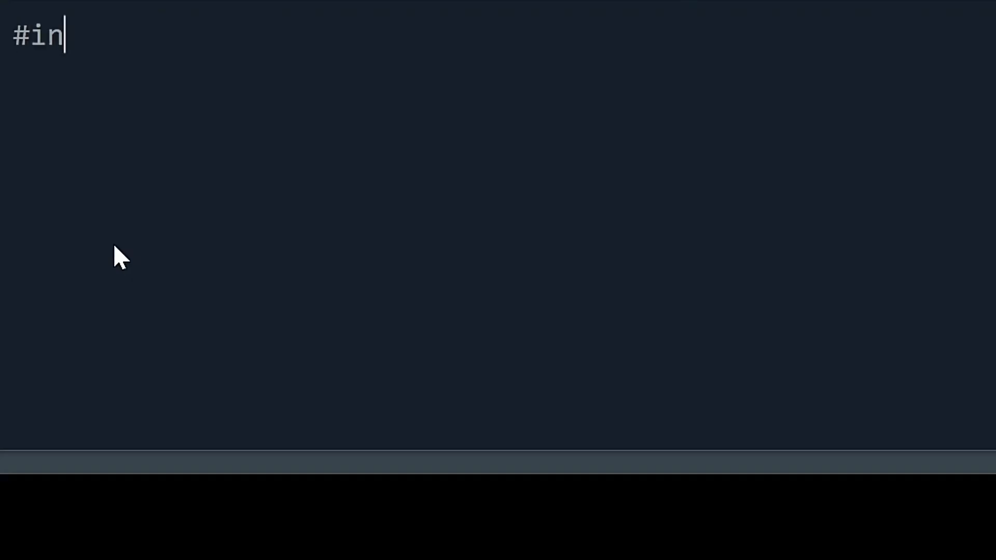
Write a C program including stdio.h whose main() calls printf("Hello World") and returns 0.
{"action": "type", "text": "clude <stdio.h>"}
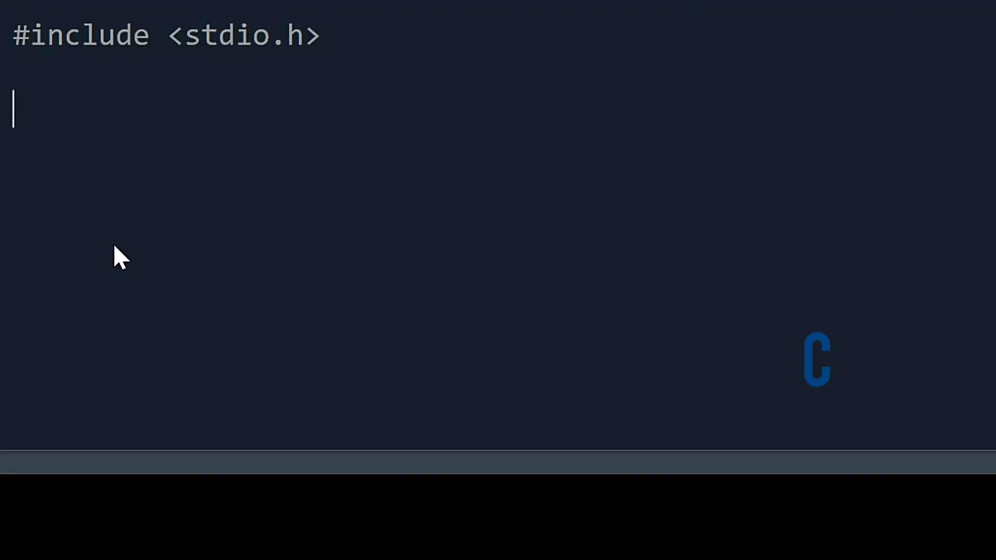
{"action": "type", "text": "int main() {"}
{"action": "type", "text": "print}"}
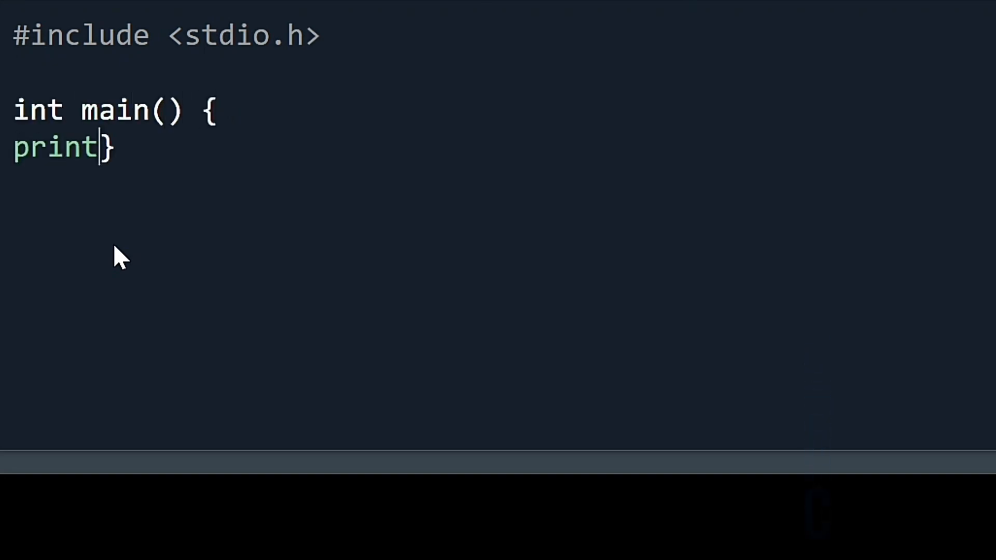
{"action": "type", "text": "f(\""}
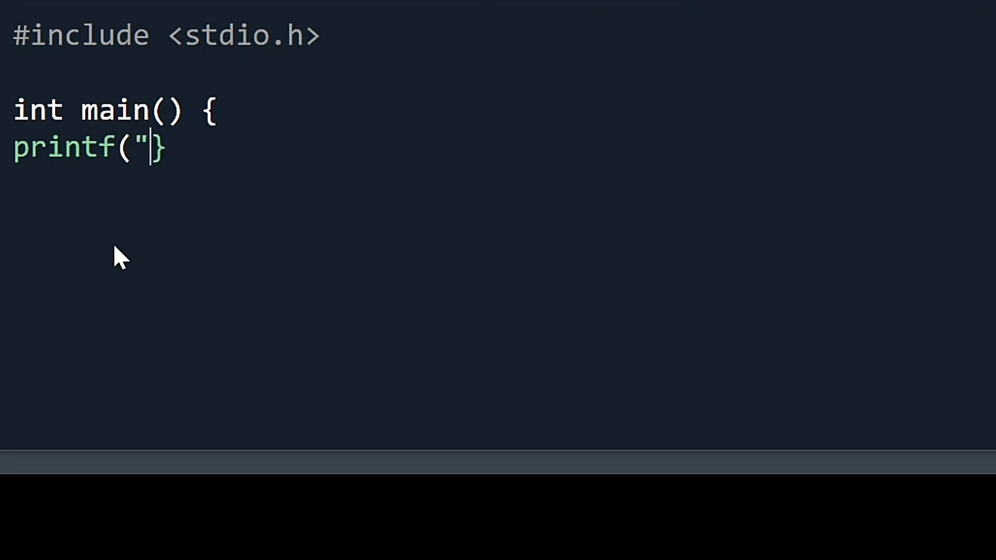
{"action": "type", "text": "Hello World\");"}
{"action": "type", "text": "r}"}
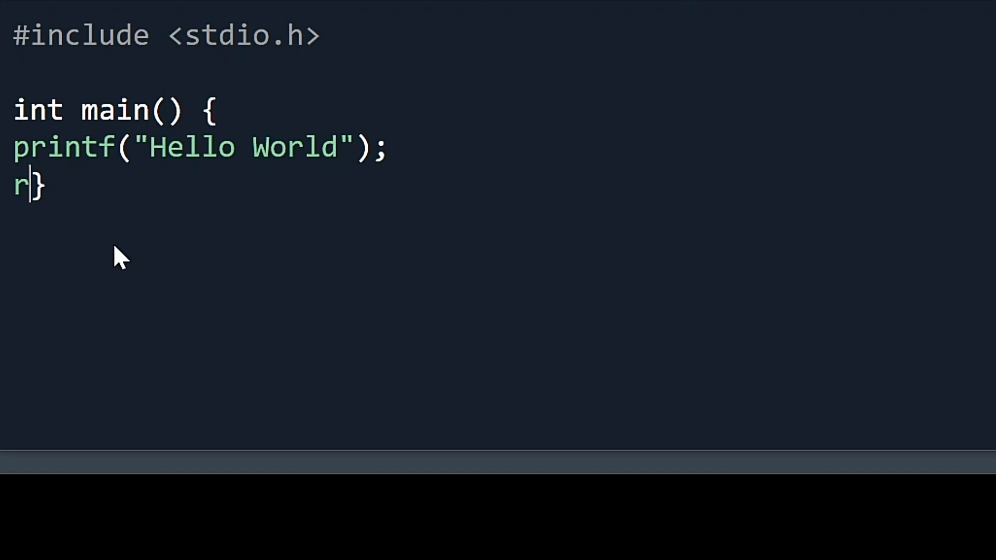
{"action": "type", "text": "eturn 0;"}
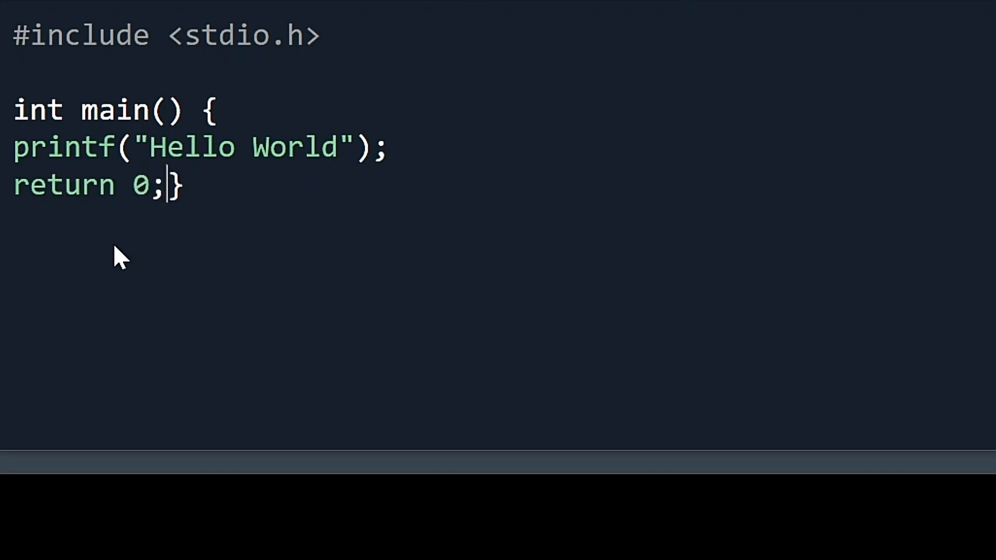
{"action": "key", "text": "Enter"}
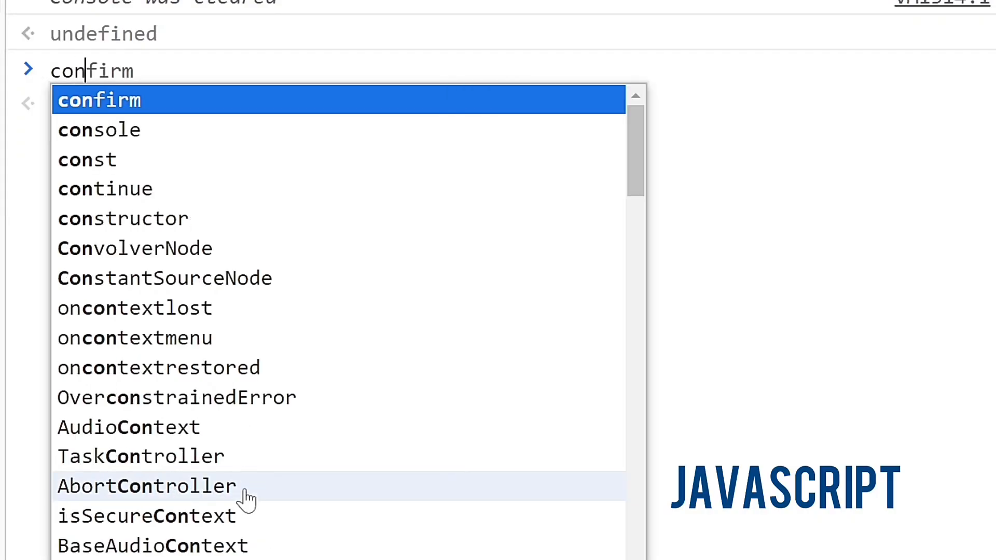
Enter console.log("Hello World") at the DevTools console prompt and run it.
{"action": "type", "text": "console.log"}
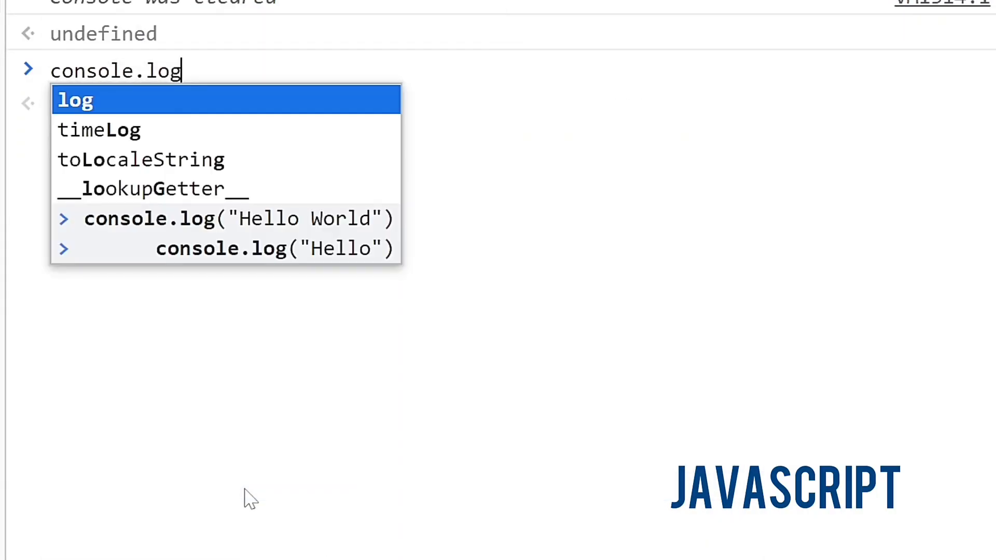
{"action": "type", "text": "(\"Hell"}
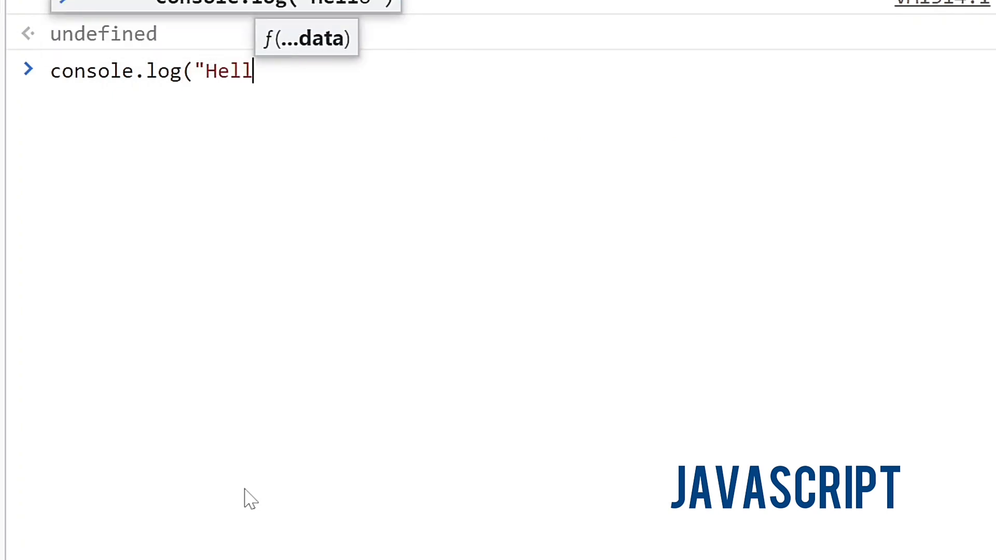
{"action": "type", "text": "o World\""}
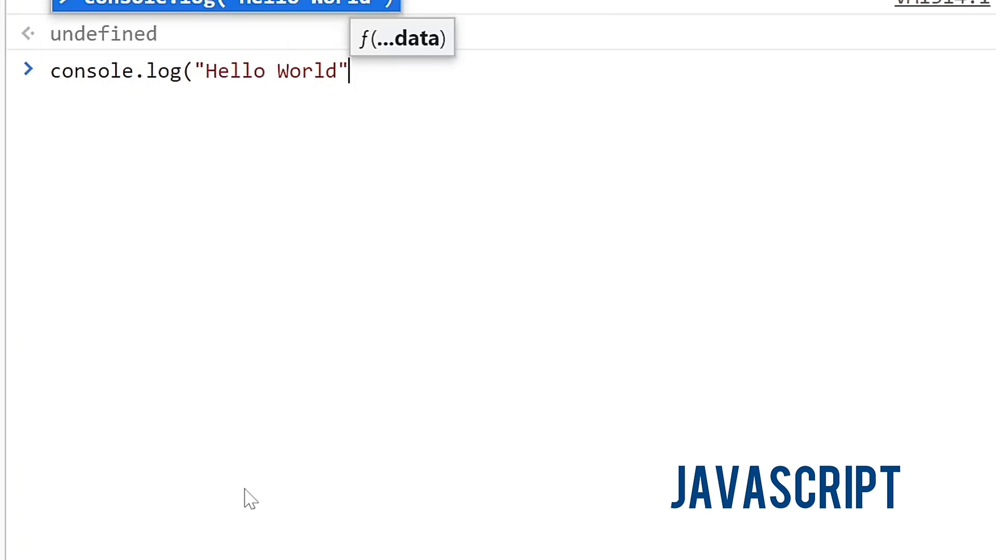
{"action": "key", "text": "Enter"}
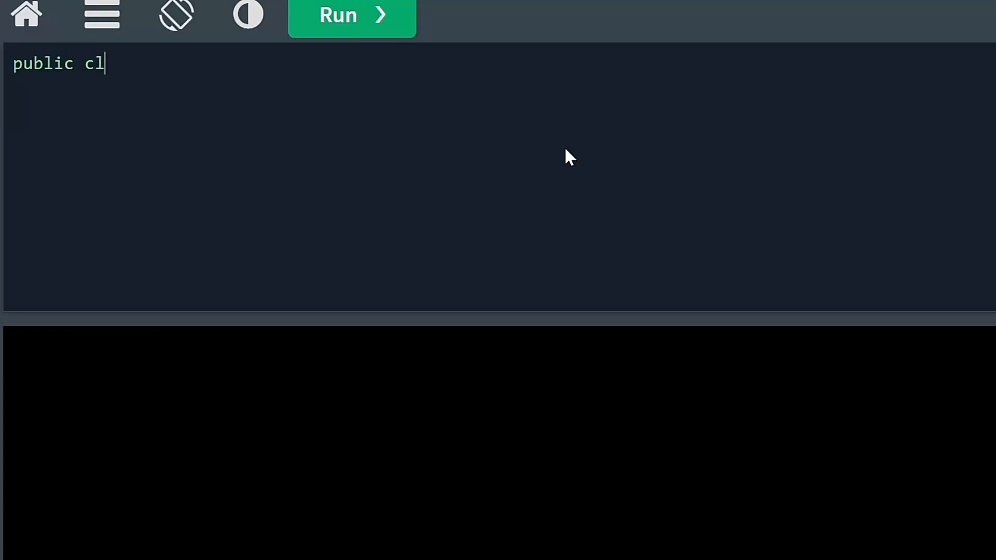
Declare class Main with a public static void main(String[] args) method.
{"action": "type", "text": "ass Main {}"}
{"action": "type", "text": "public}"}
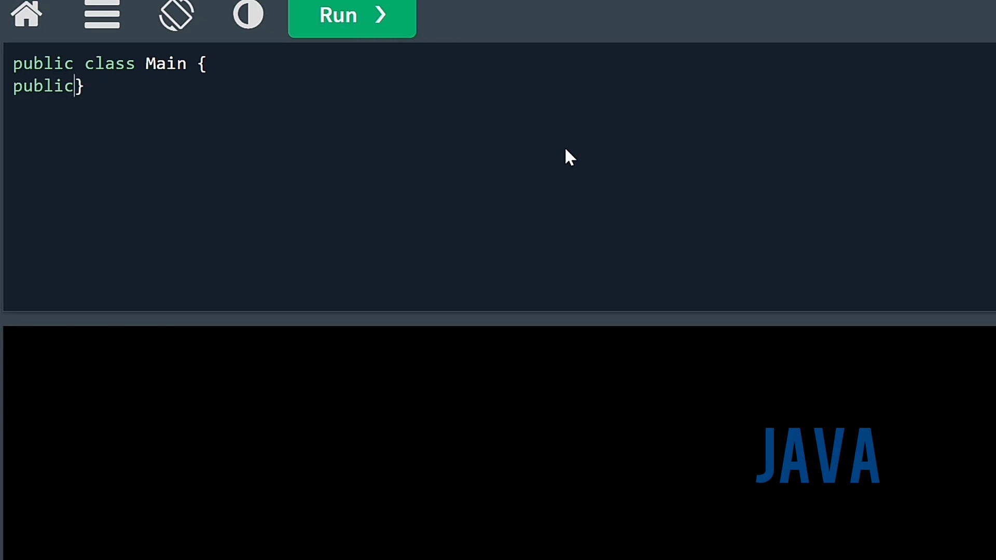
{"action": "type", "text": "static"}
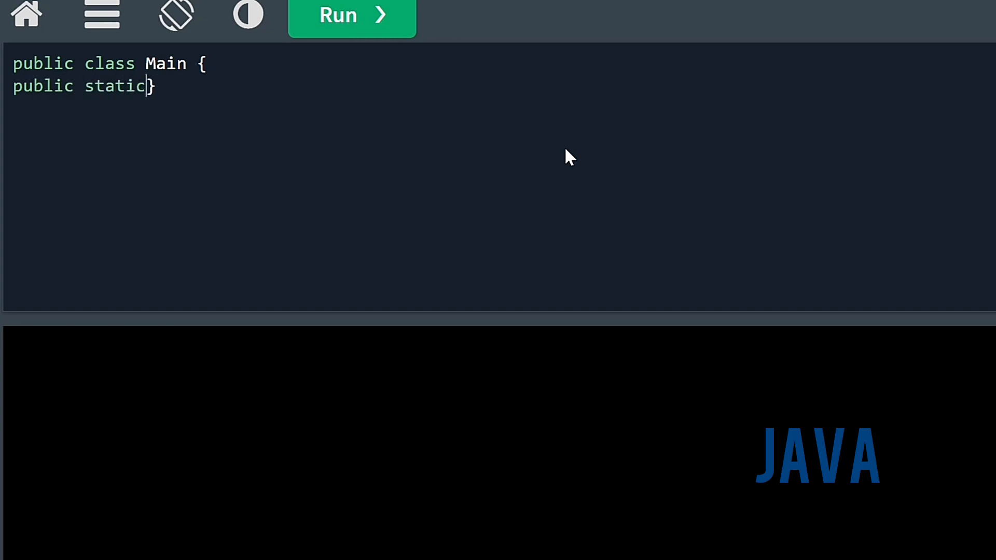
{"action": "type", "text": "void main(S"}
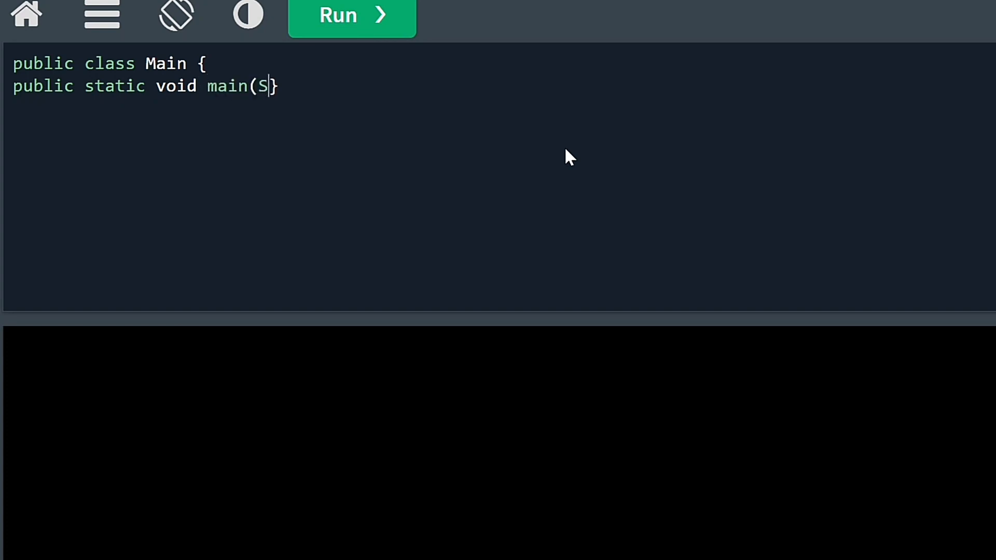
{"action": "type", "text": "tring"}
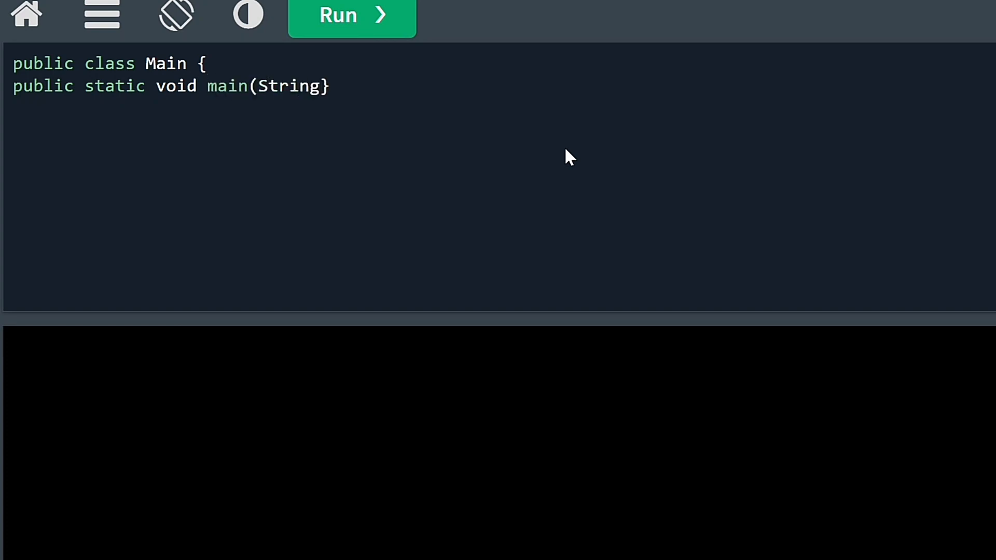
{"action": "type", "text": "[] args"}
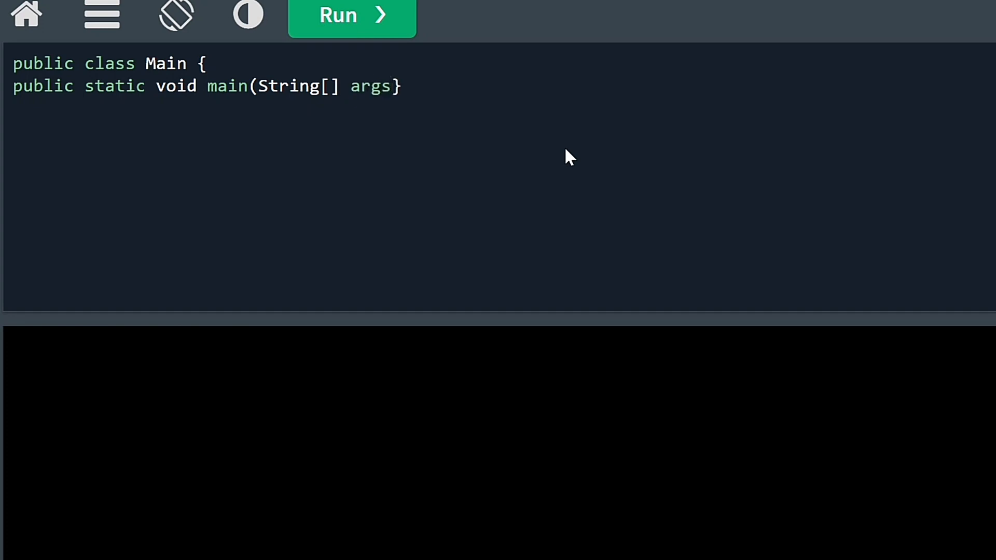
{"action": "type", "text": ")"}
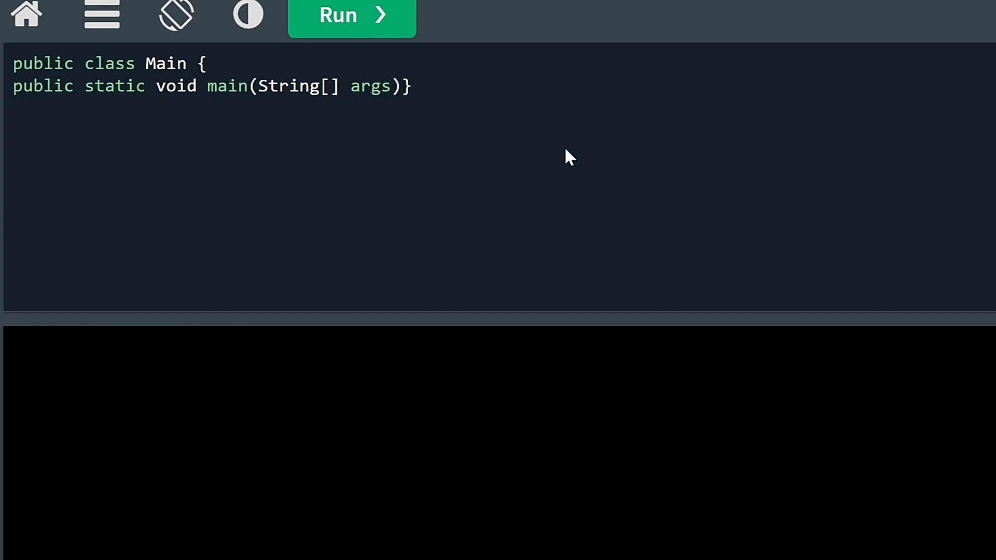
{"action": "type", "text": "{"}
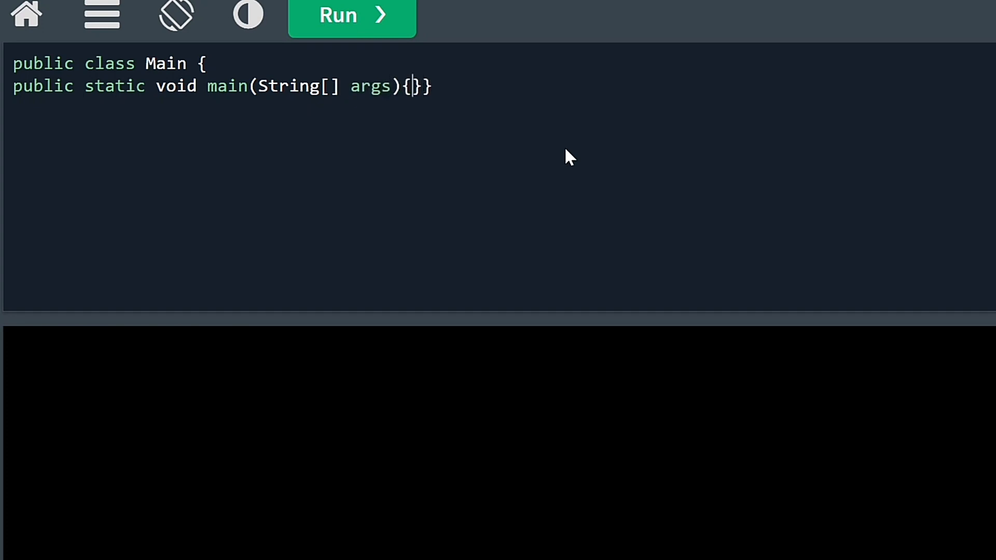
Add System.out.println("Hello World"); inside main and run the Java program.
{"action": "type", "text": "St}}"}
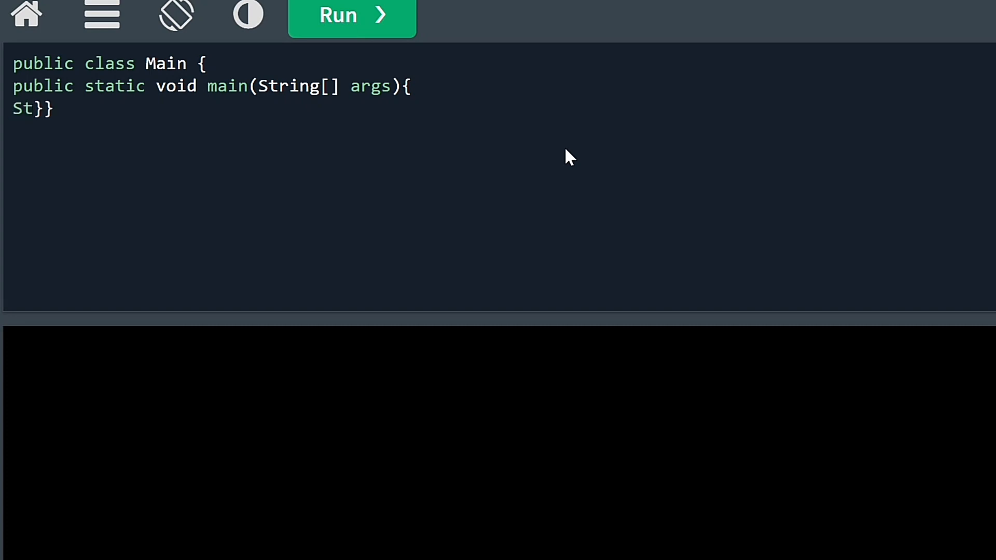
{"action": "type", "text": "ystem.o"}
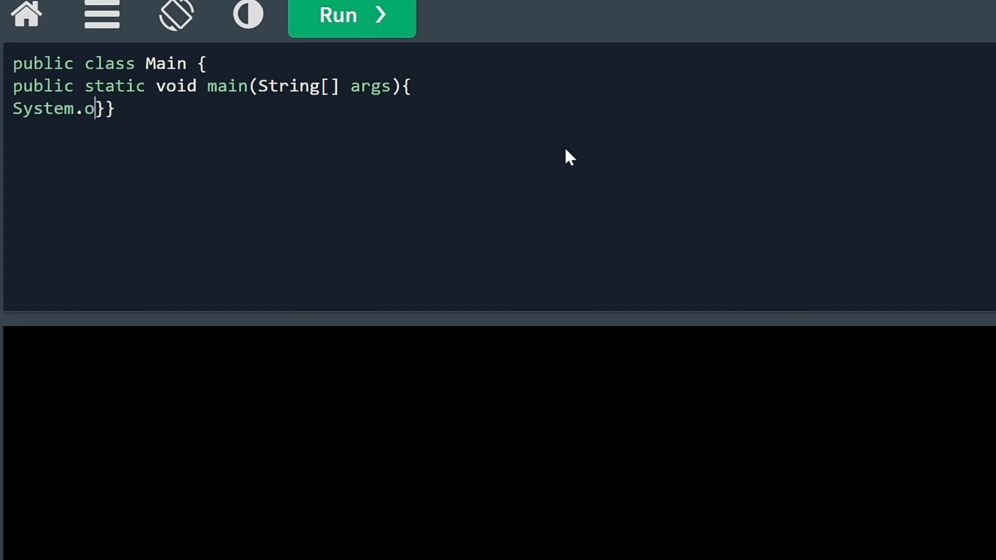
{"action": "type", "text": "ut.println"}
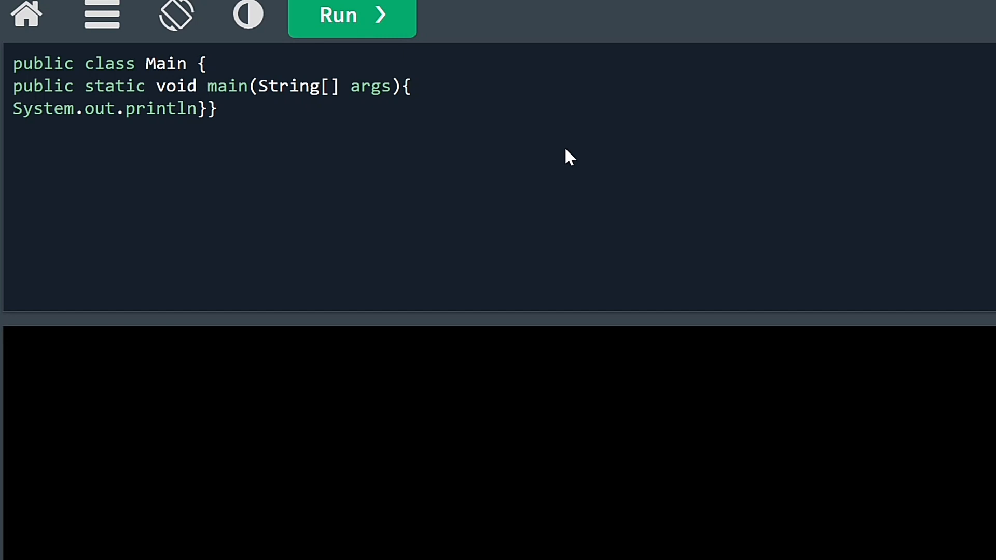
{"action": "type", "text": "("}
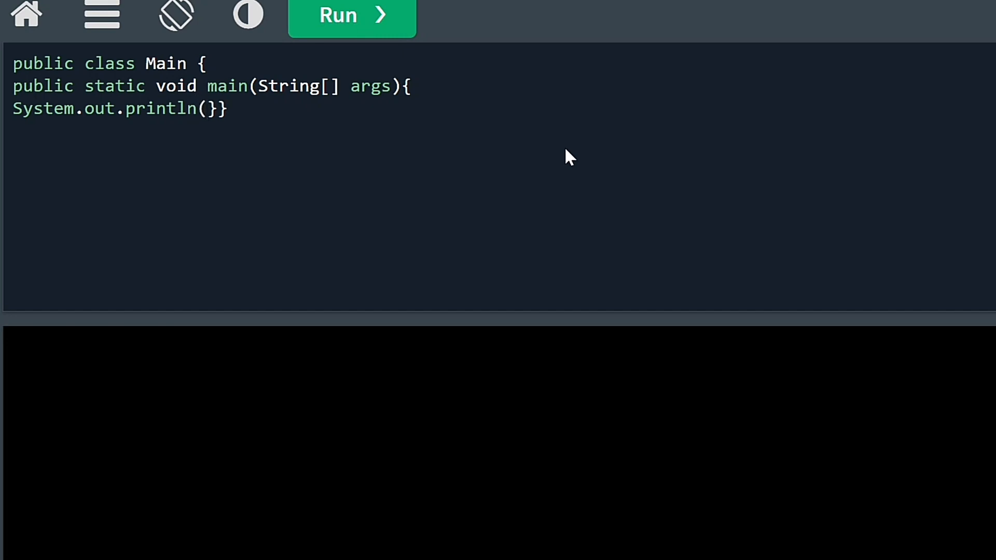
{"action": "type", "text": "\"Hello Worl\""}
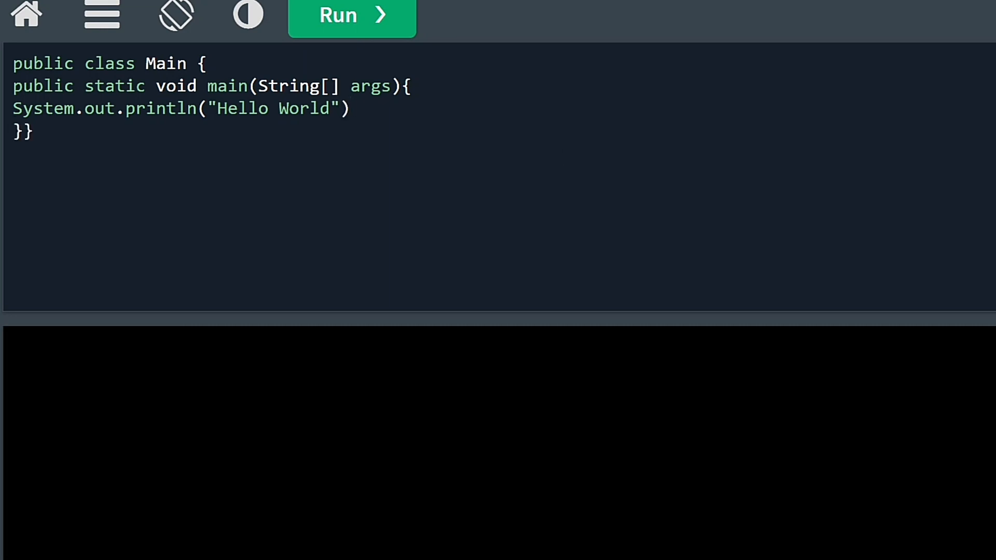
{"action": "left_click", "coordinate": [353, 16]}
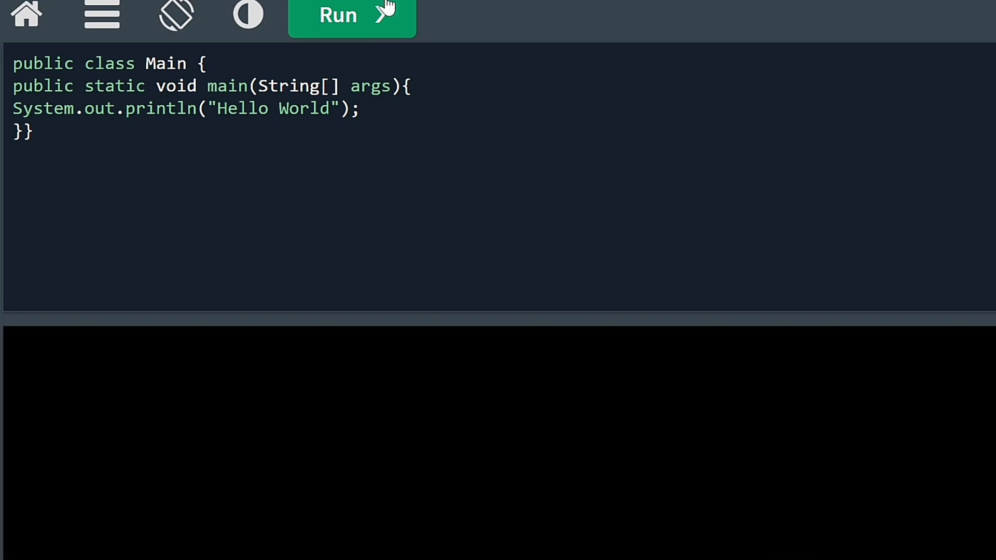
{"action": "left_click", "coordinate": [337, 15]}
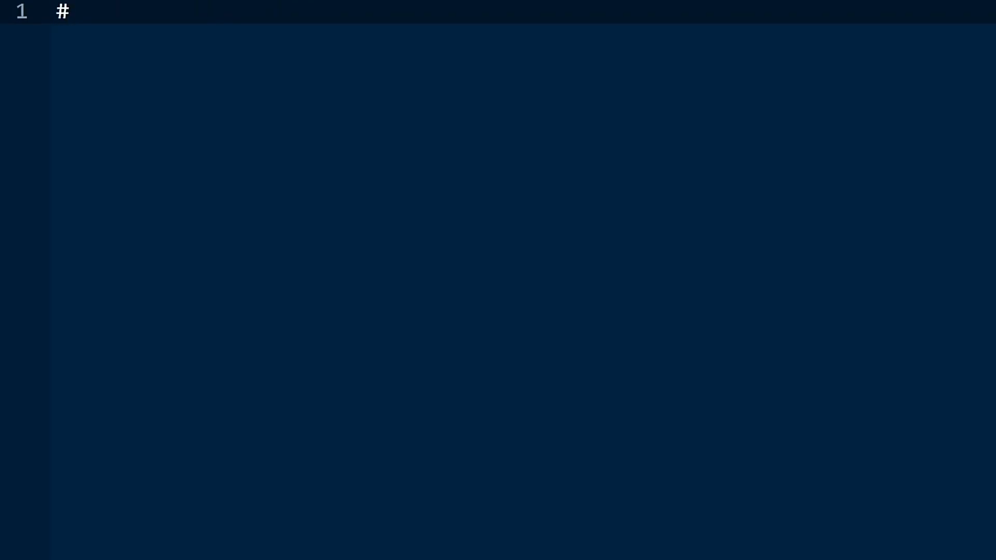
Write #include <iostream>, using namespace std; and the int main() declaration in the C++ file.
{"action": "type", "text": "include"}
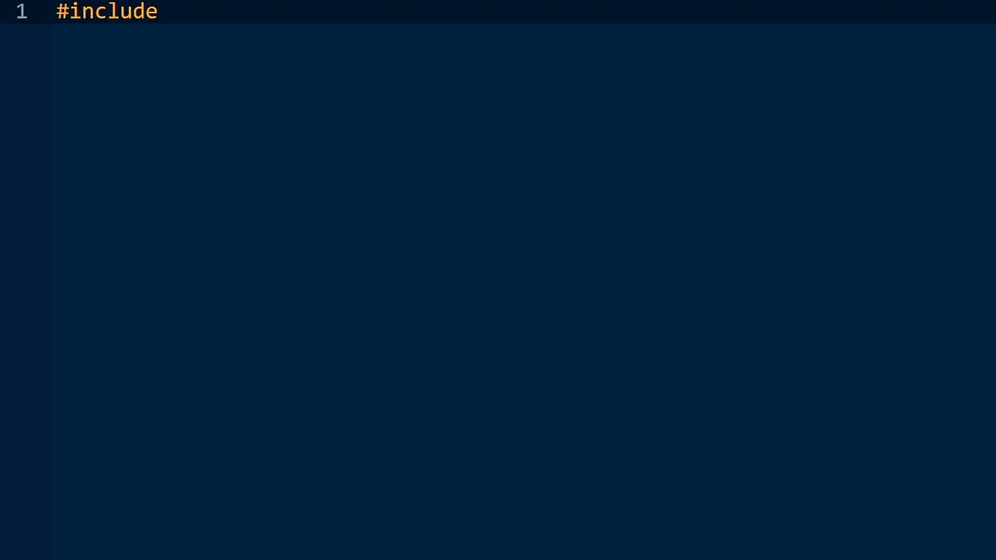
{"action": "type", "text": "<iostream>"}
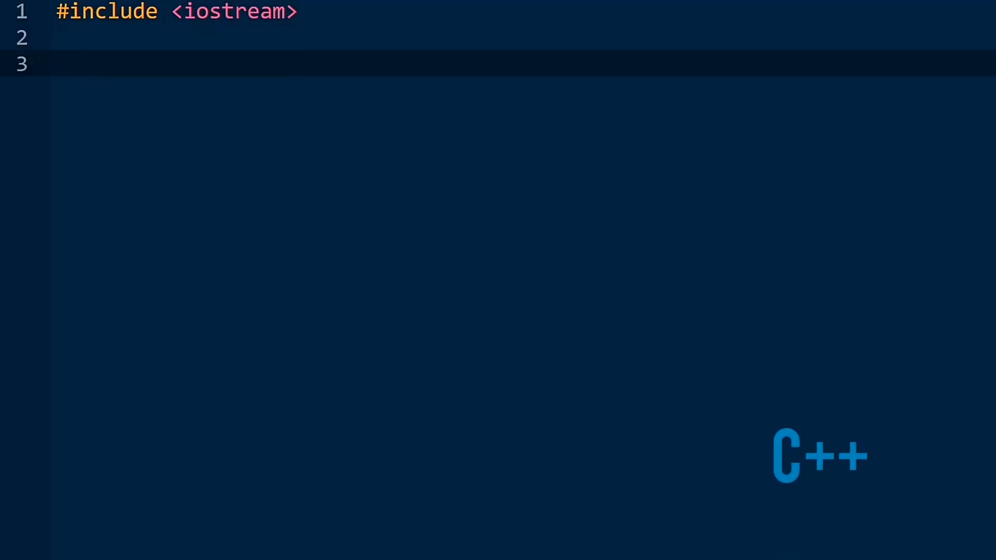
{"action": "type", "text": "using"}
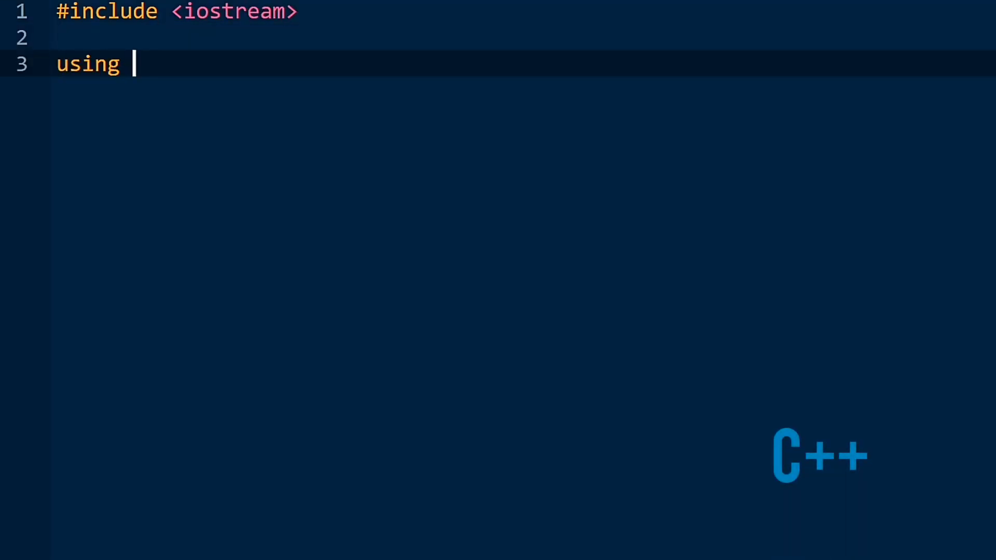
{"action": "type", "text": "namespace"}
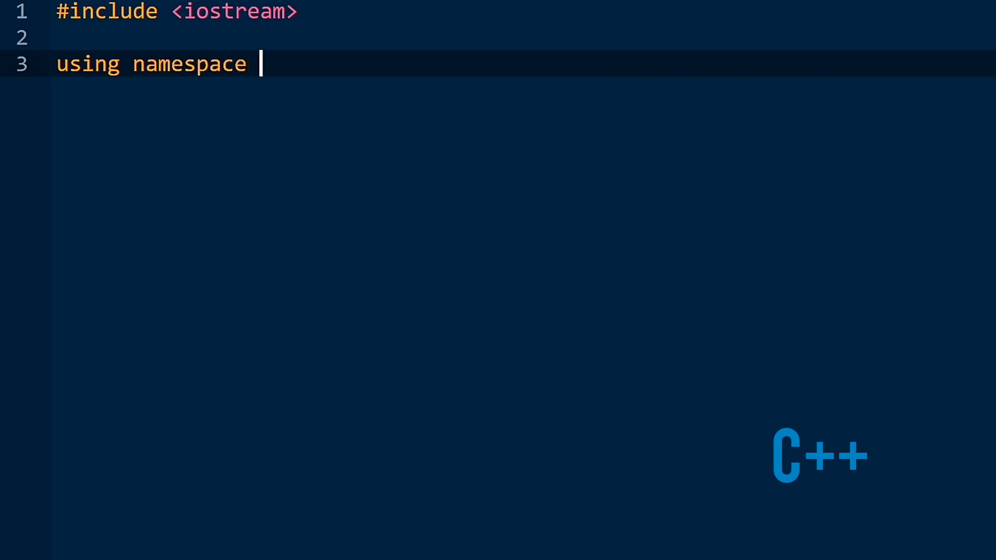
{"action": "type", "text": "std;"}
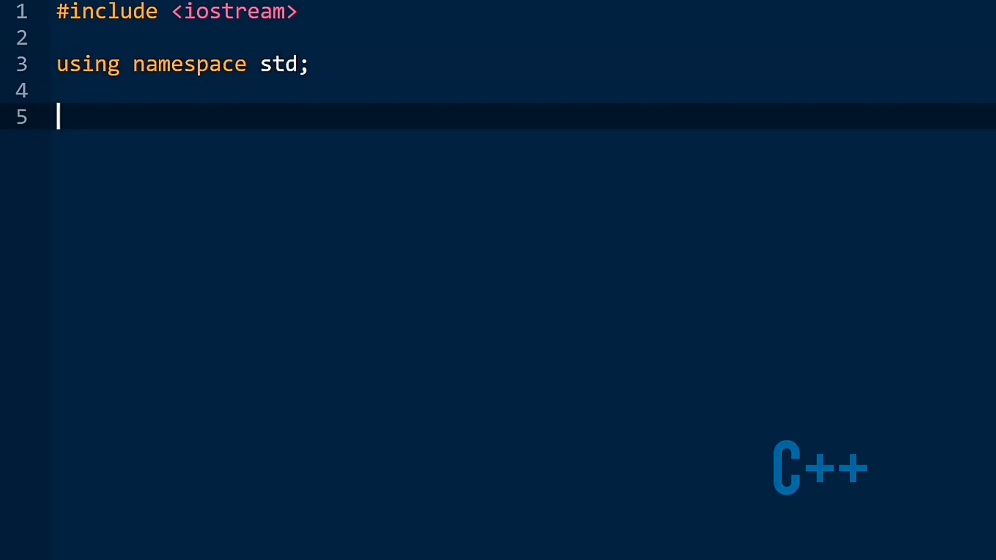
{"action": "type", "text": "int mai"}
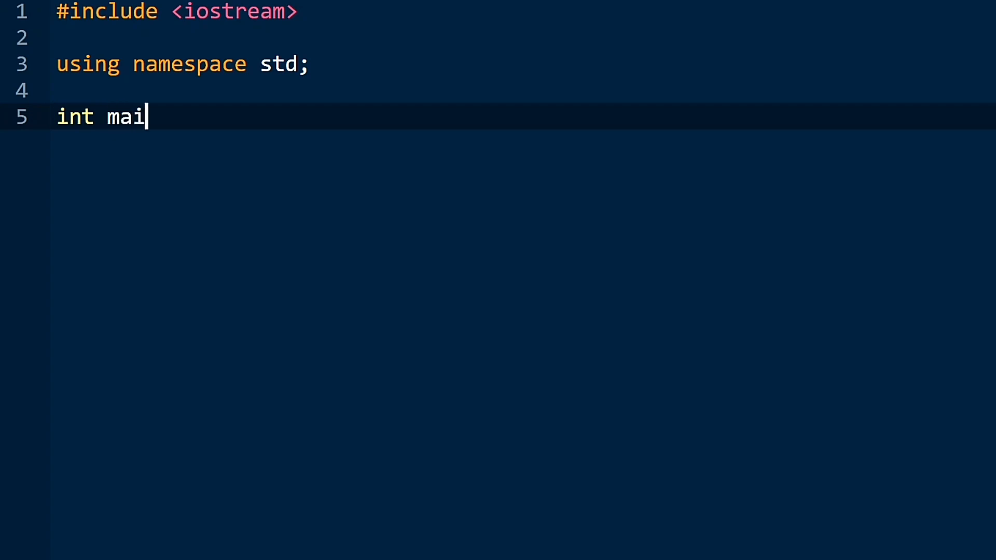
{"action": "type", "text": "n()"}
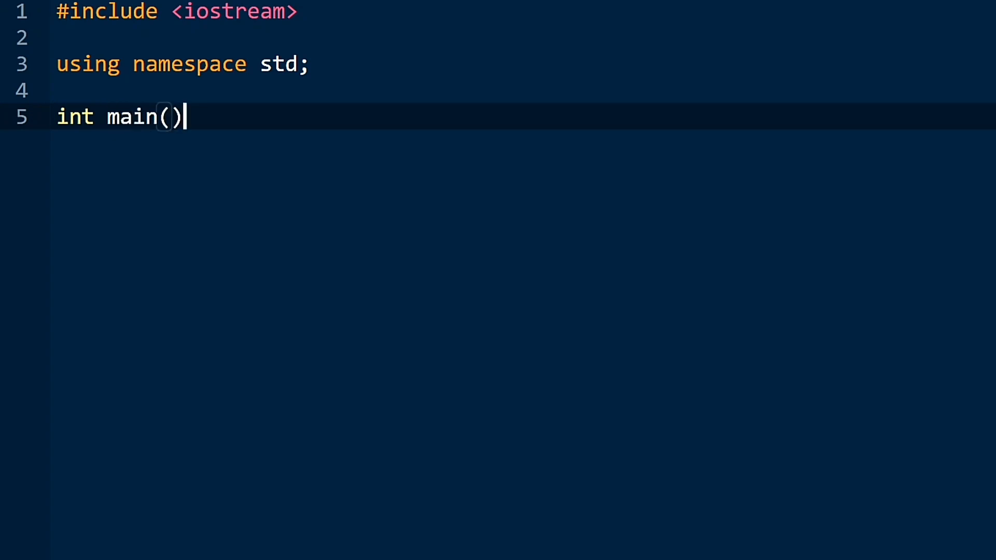